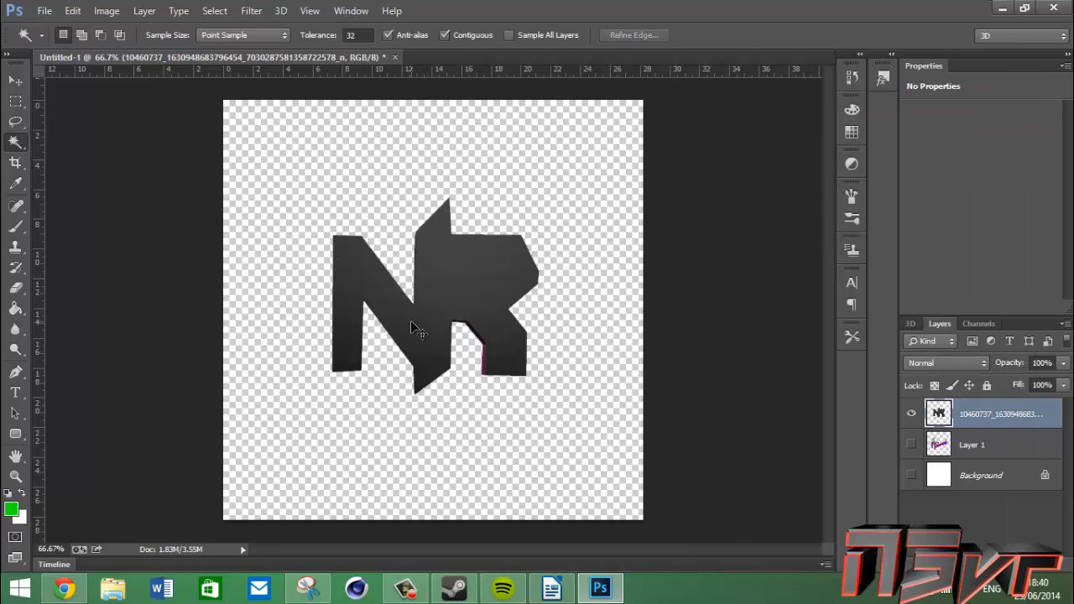
# - Scale up the grey NR shape with Free Transform and paste in the cartoon Joker
pyautogui.press('ctrl+t')
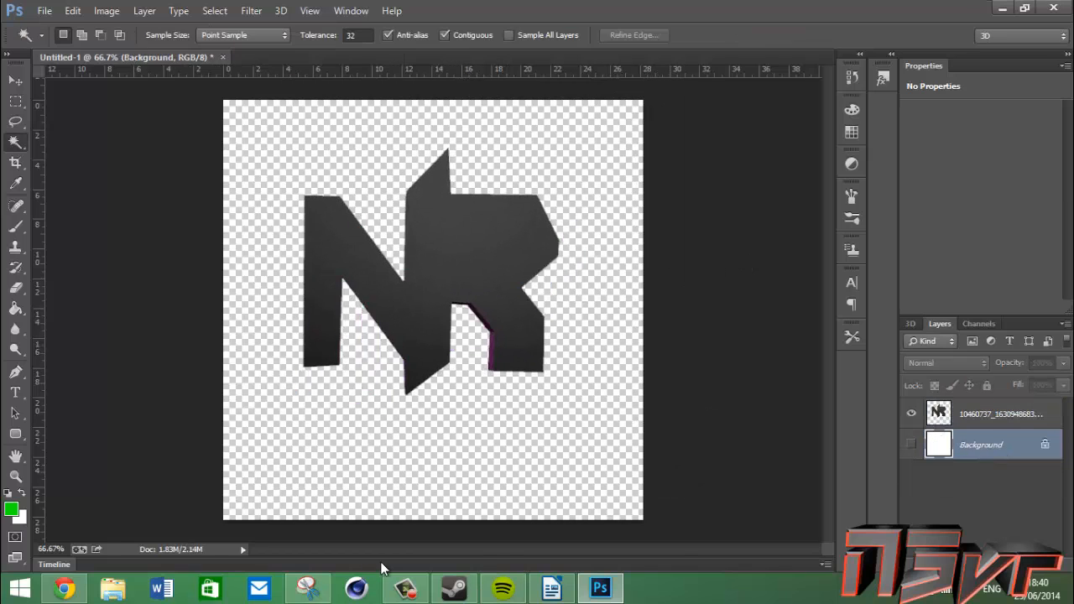
pyautogui.press('ctrl+v')
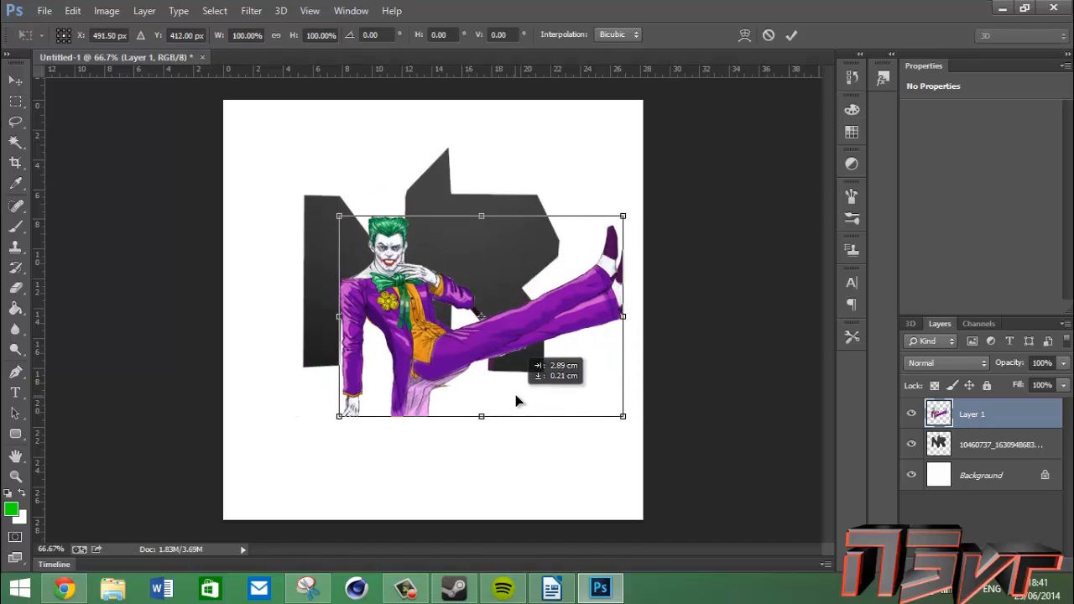
# - Confirm the cartoon Joker placement and try a different blending mode for the Joker photo
pyautogui.click(63, 588)
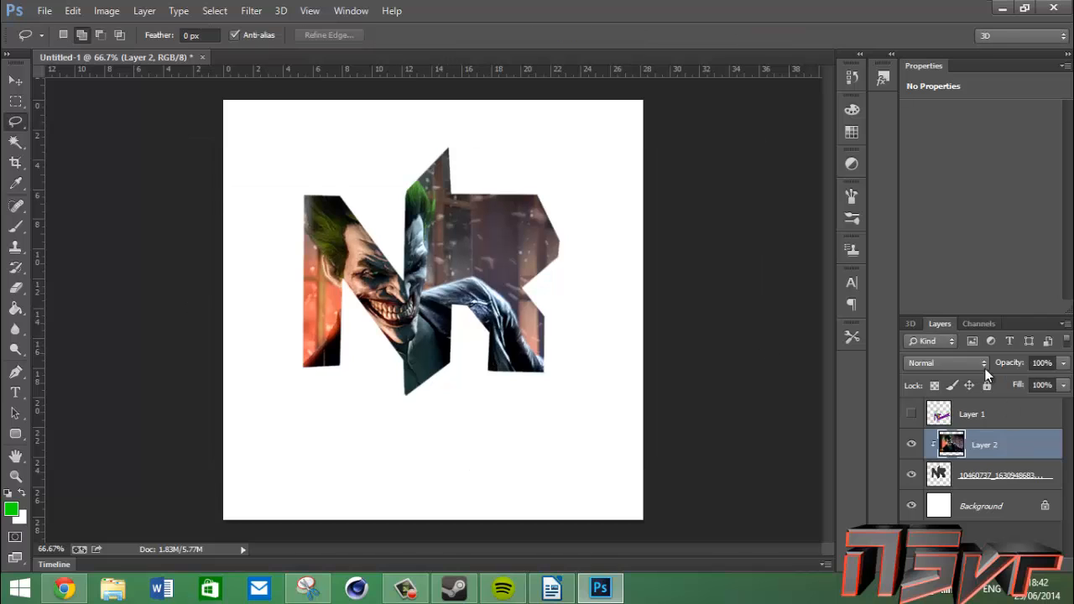
pyautogui.click(941, 362)
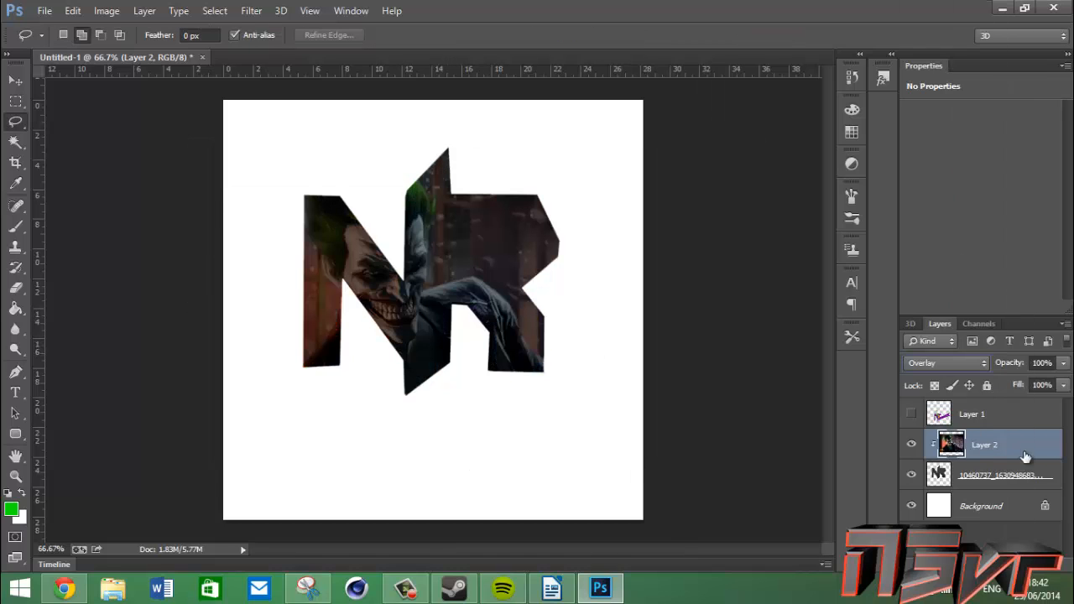
pyautogui.click(940, 362)
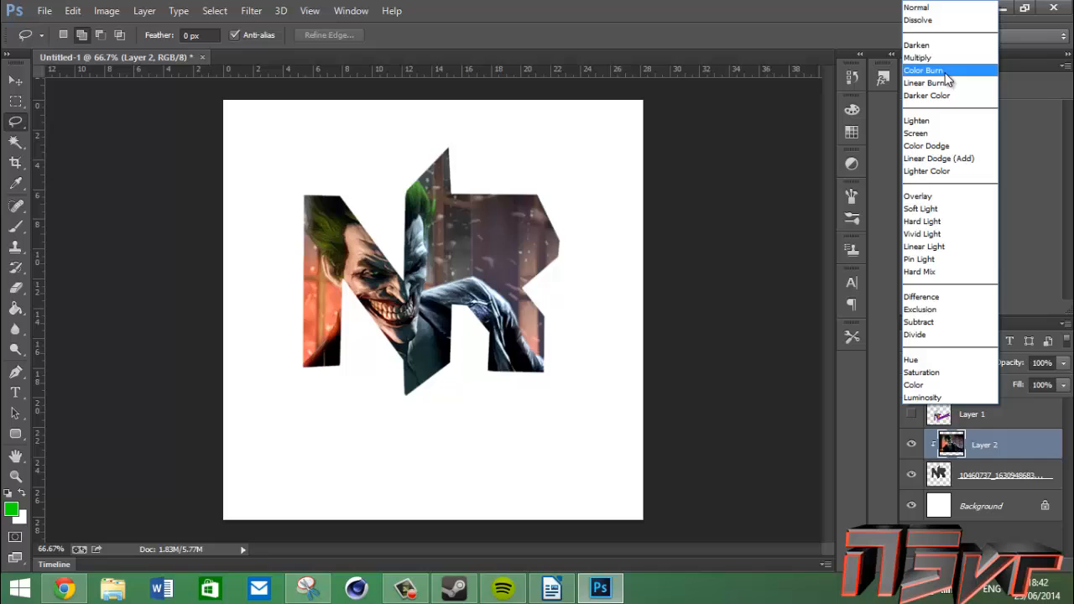
pyautogui.click(918, 20)
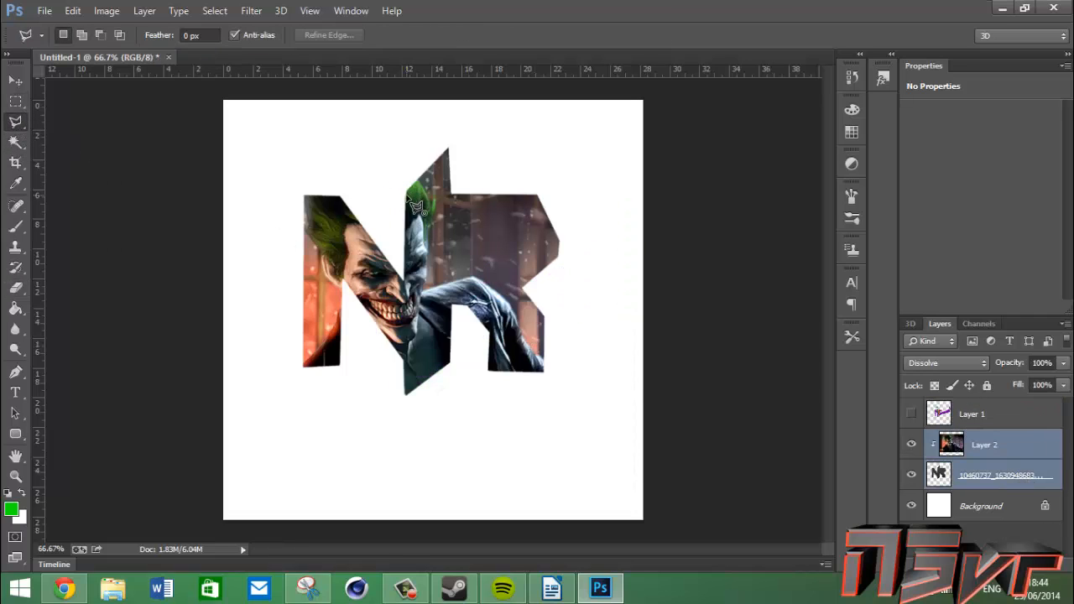
pyautogui.moveTo(466, 203)
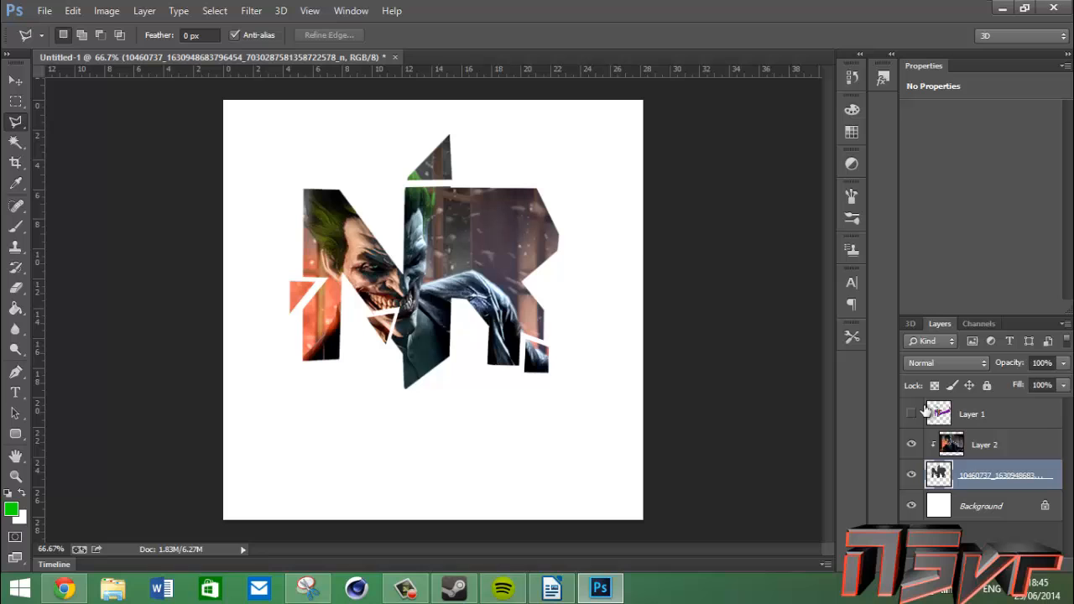
# - Make the cartoon Joker layer visible again above the sliced NR shape
pyautogui.click(910, 413)
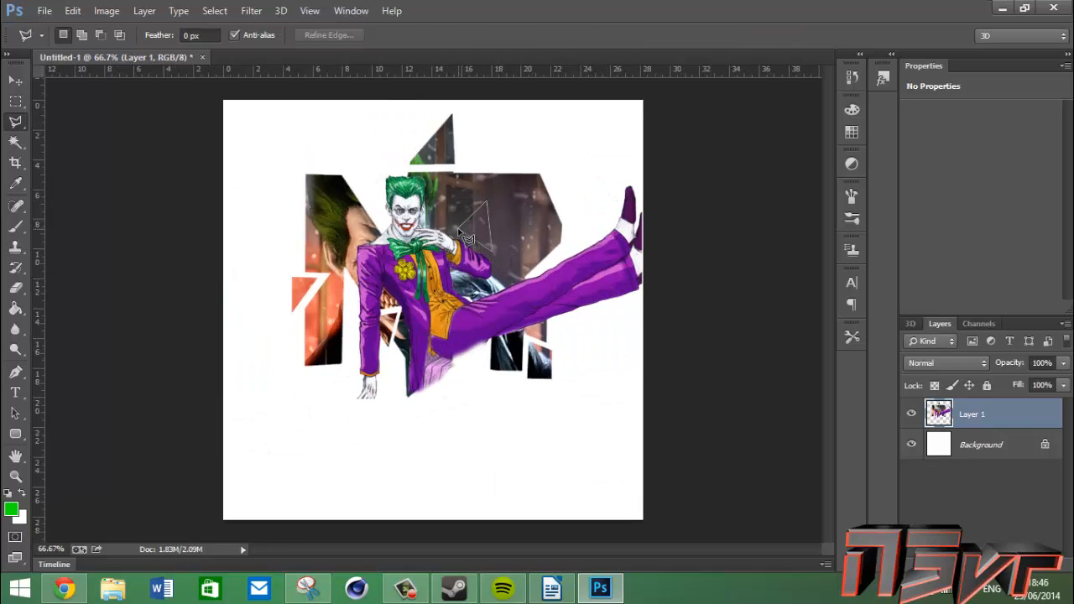
# - Put a grey radial gradient on Layer 2 and widen the merged Joker artwork layer
pyautogui.click(63, 587)
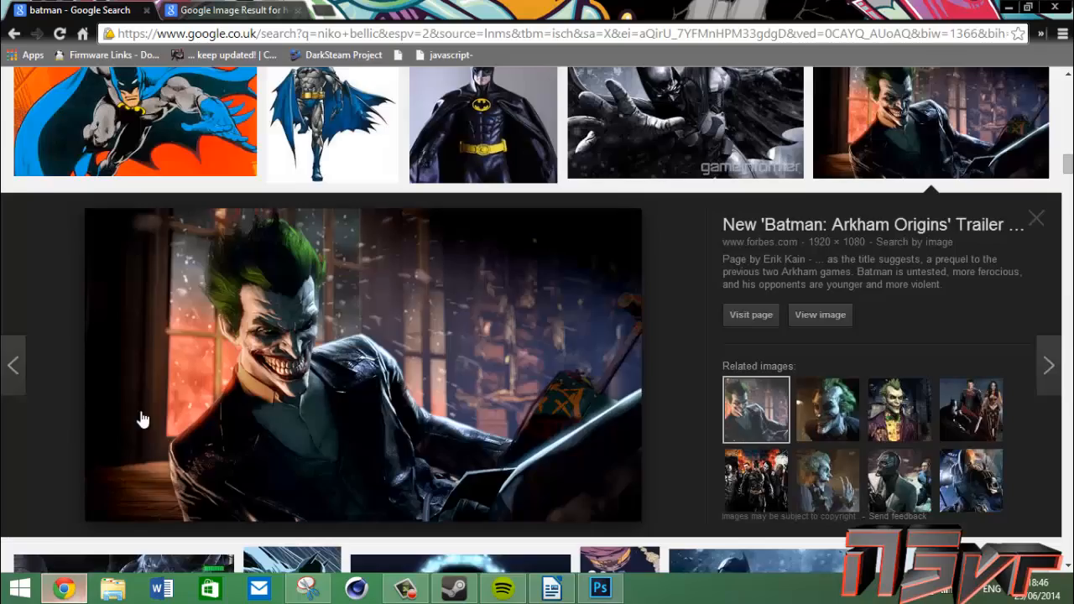
pyautogui.click(600, 588)
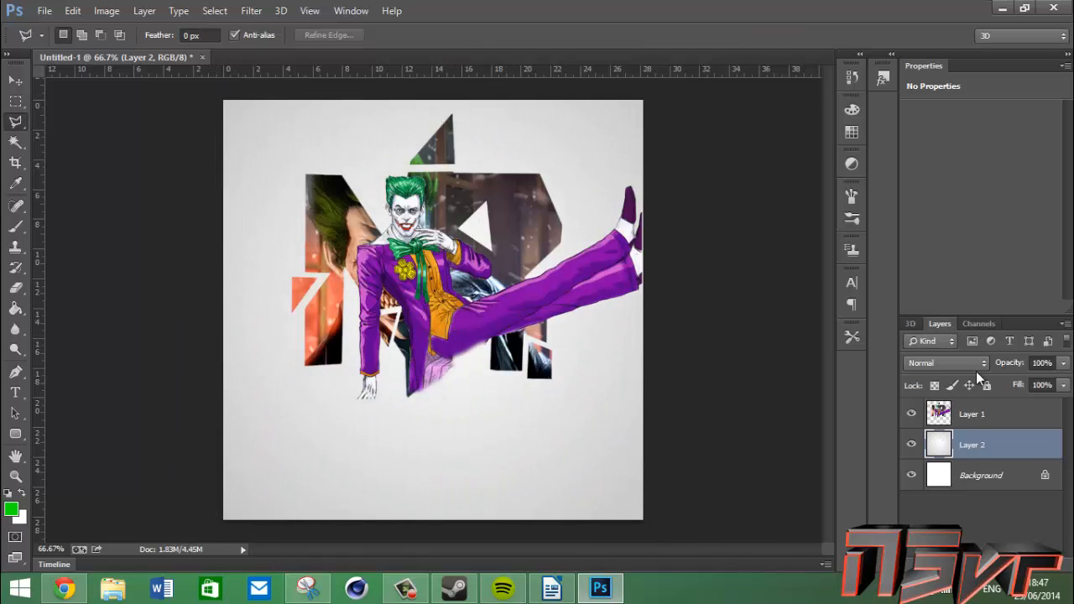
pyautogui.click(971, 414)
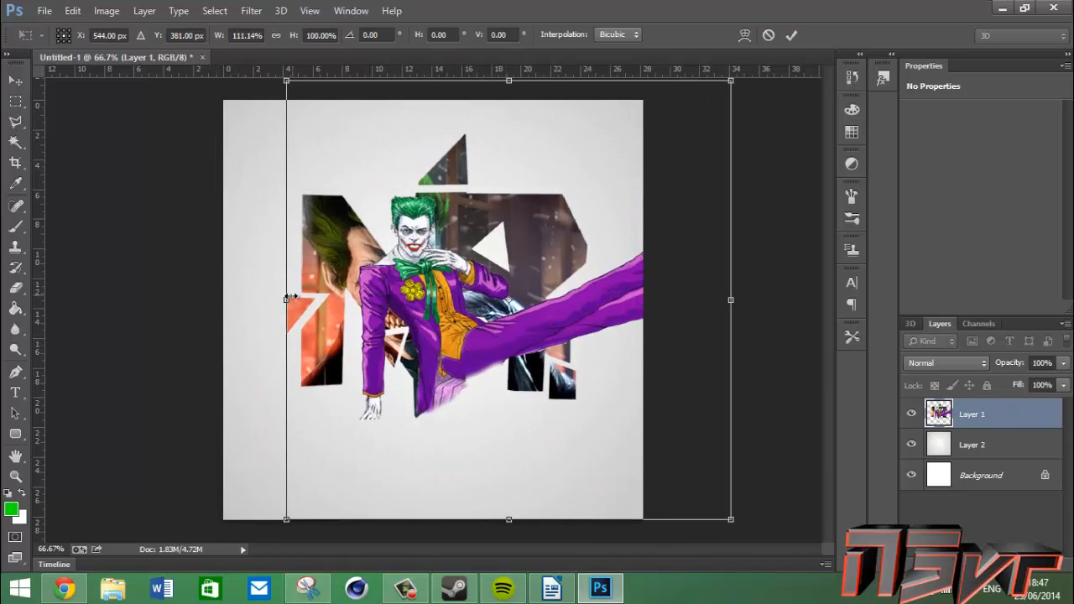
pyautogui.moveTo(731, 299); pyautogui.dragTo(701, 299)
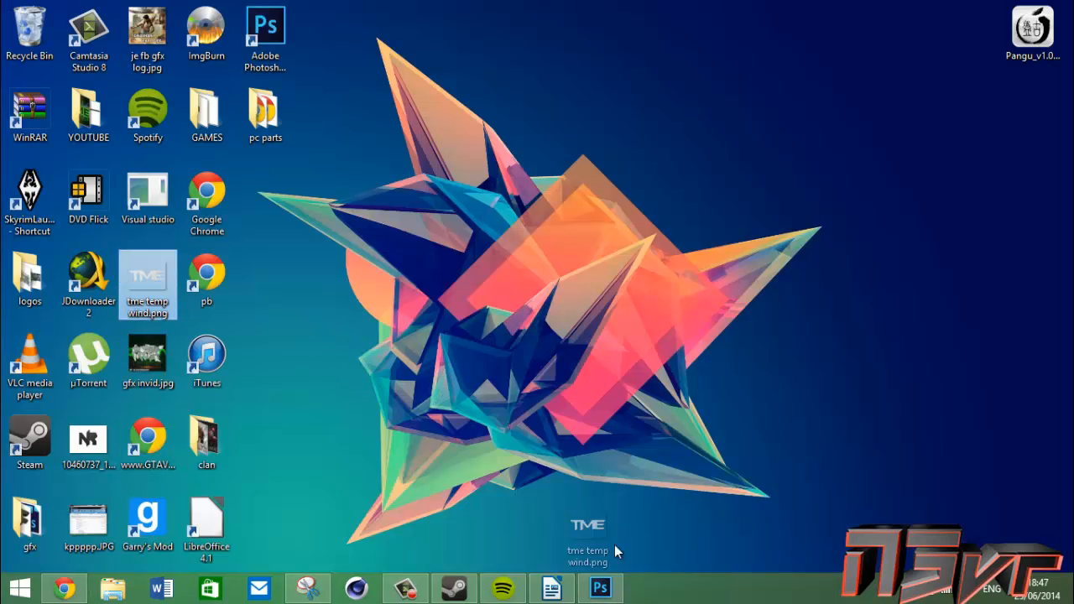
# - Position the tme temp wind.png wordmark along the bottom of the logo canvas
pyautogui.click(599, 588)
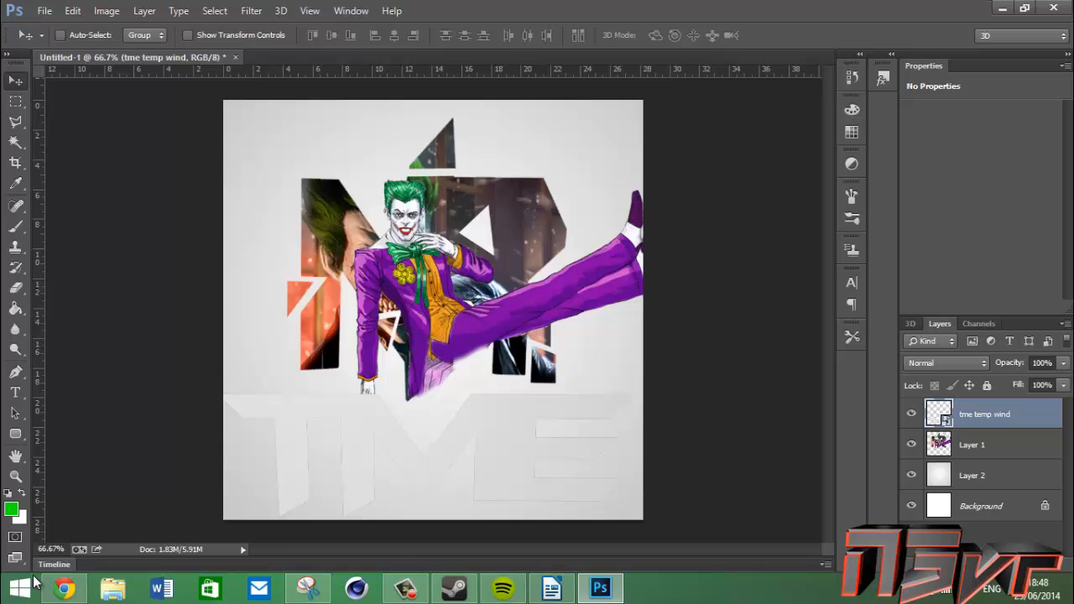
pyautogui.moveTo(15, 395)
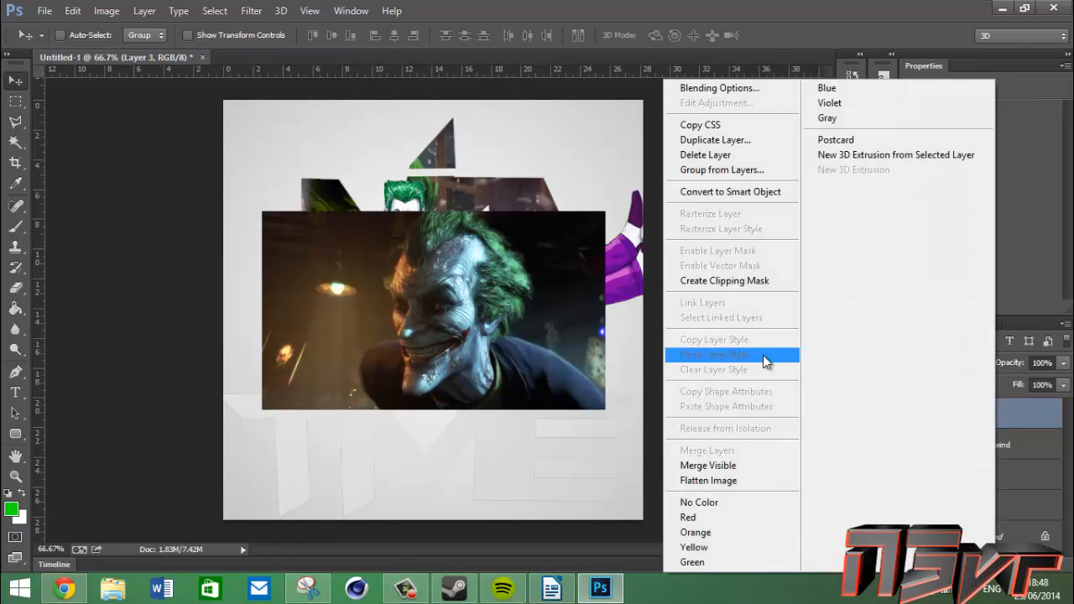
pyautogui.click(730, 354)
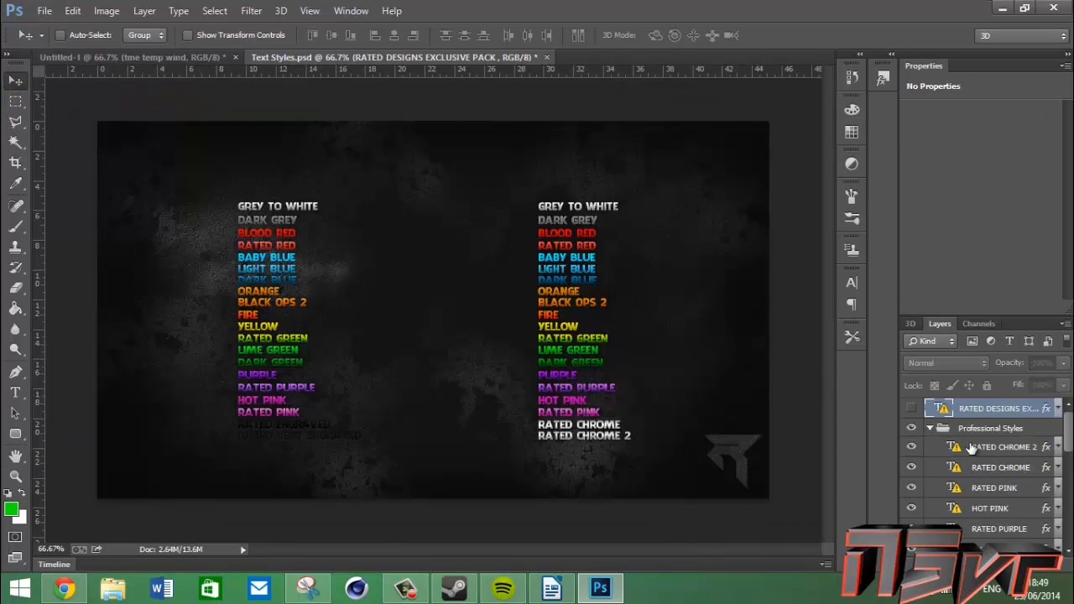
# - Apply the RATED CHROME style to TME and erase the Joker's edge above the text
pyautogui.click(126, 57)
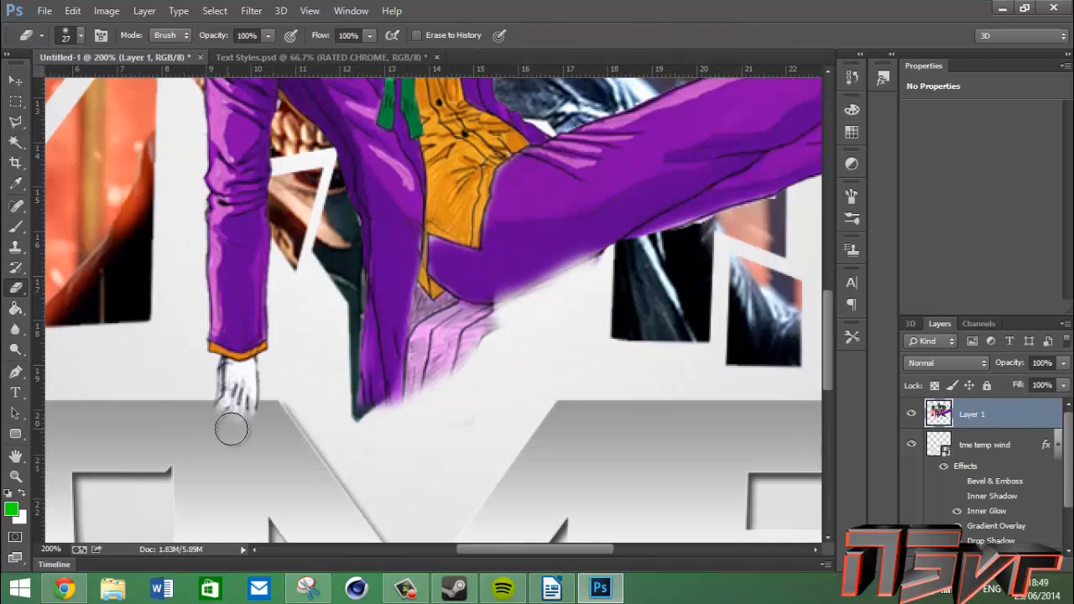
pyautogui.moveTo(231, 429); pyautogui.dragTo(267, 416)
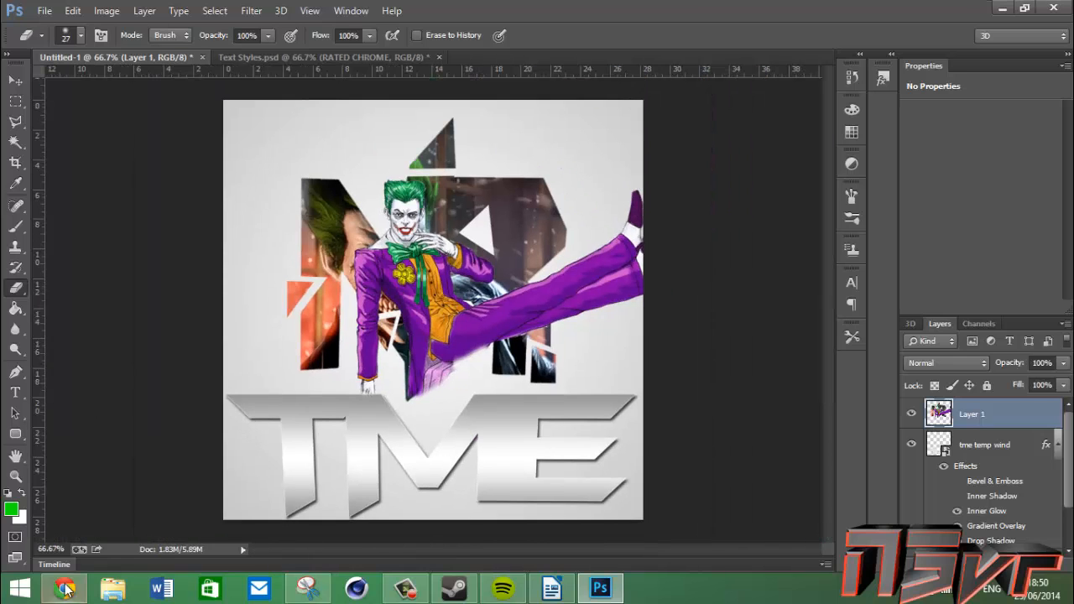
pyautogui.click(113, 588)
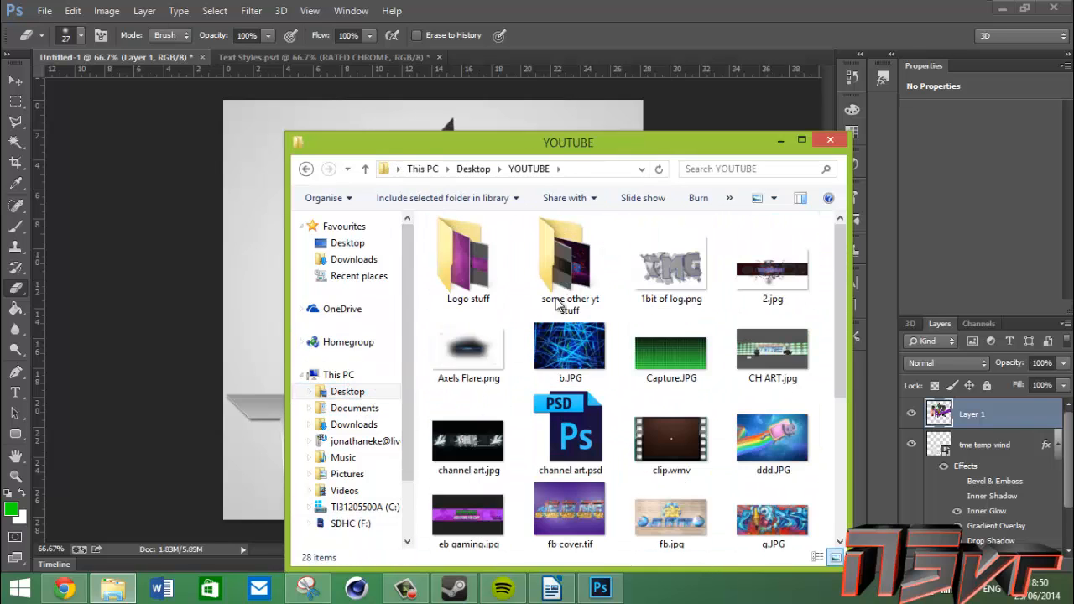
# - Browse the 'some other yt stuff' folder, discard the duplicate flare, and pick a flare image
pyautogui.doubleClick(468, 346)
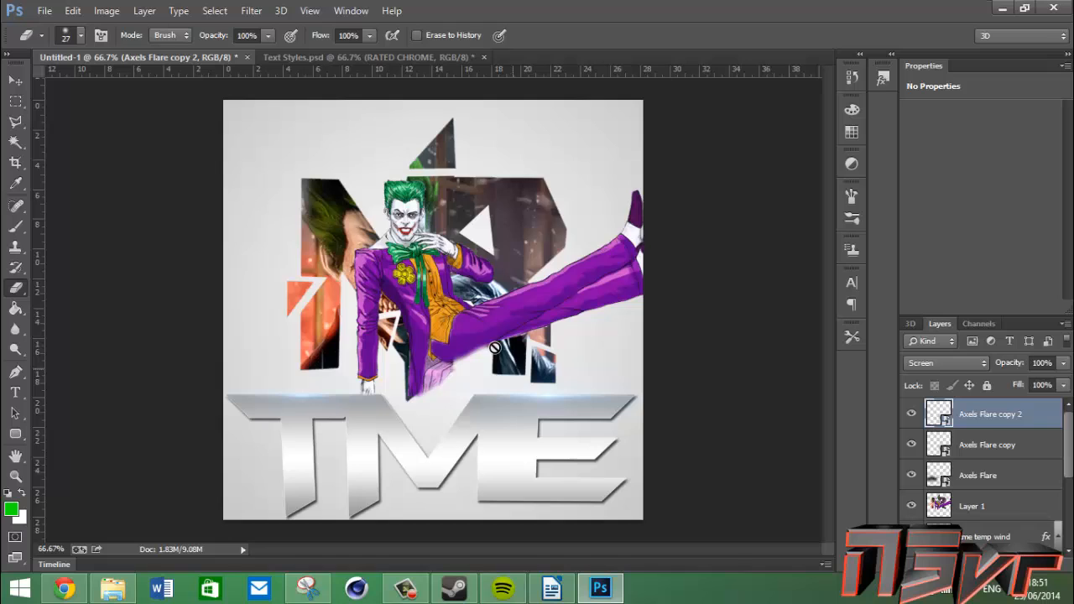
pyautogui.click(15, 80)
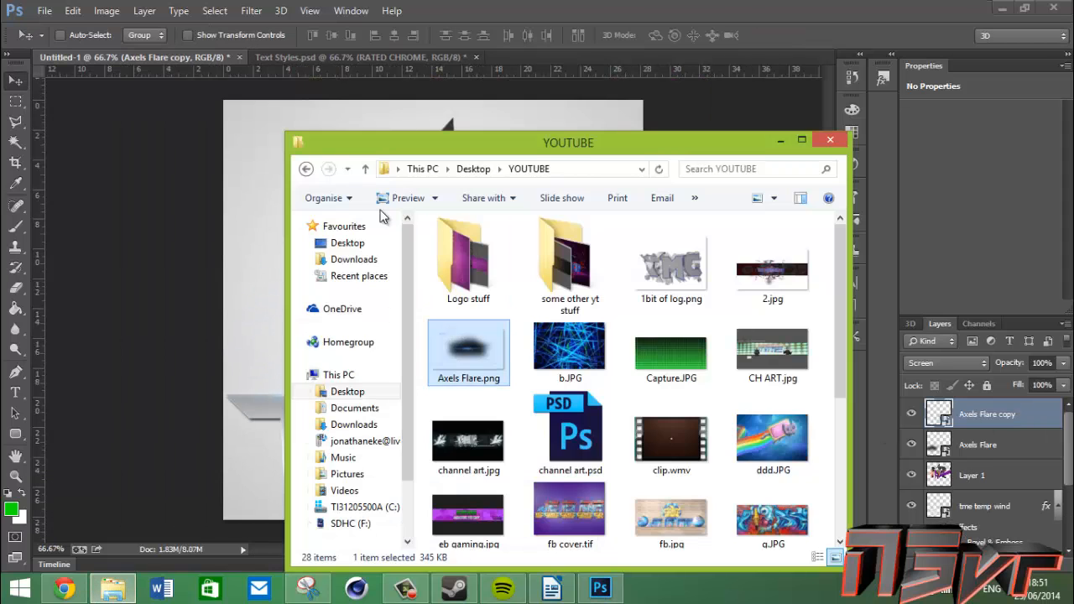
pyautogui.click(348, 391)
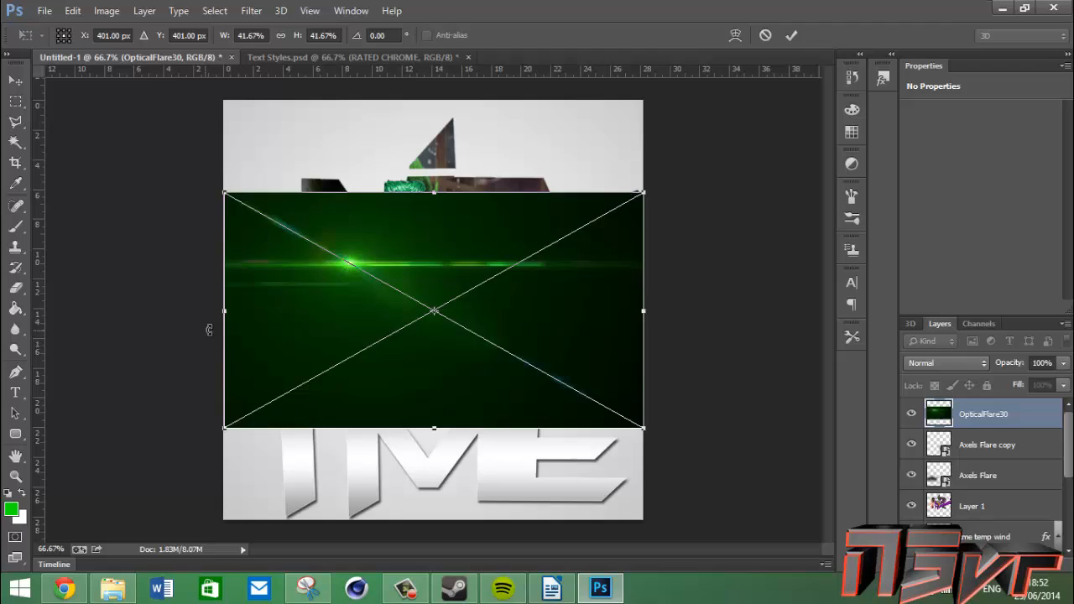
# - Set the OpticalFlare30 layer to Screen and stretch it wide across the logo
pyautogui.click(945, 363)
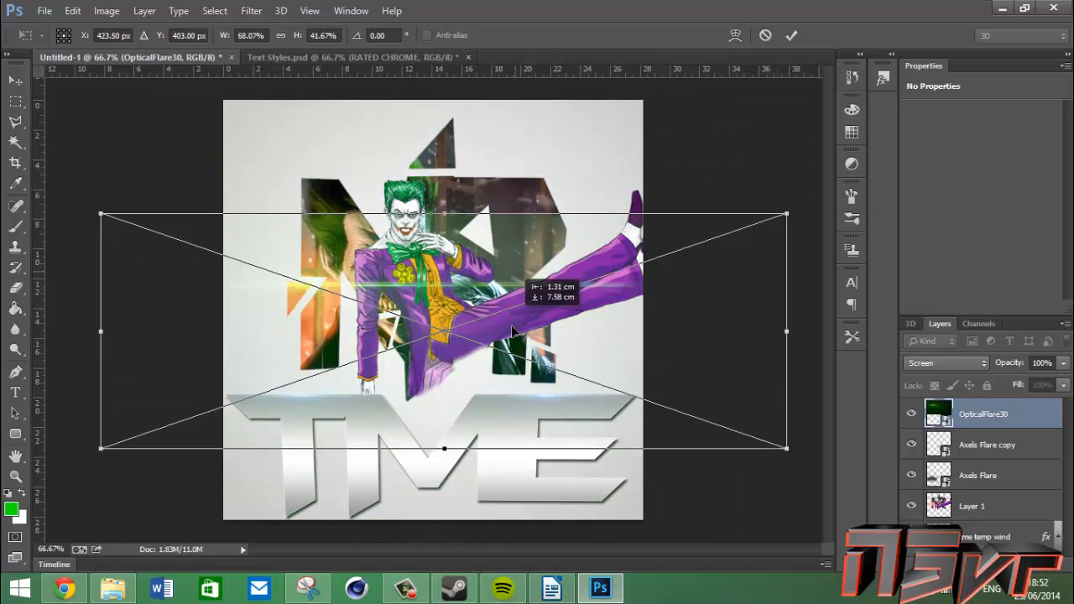
pyautogui.moveTo(512, 332); pyautogui.dragTo(520, 211)
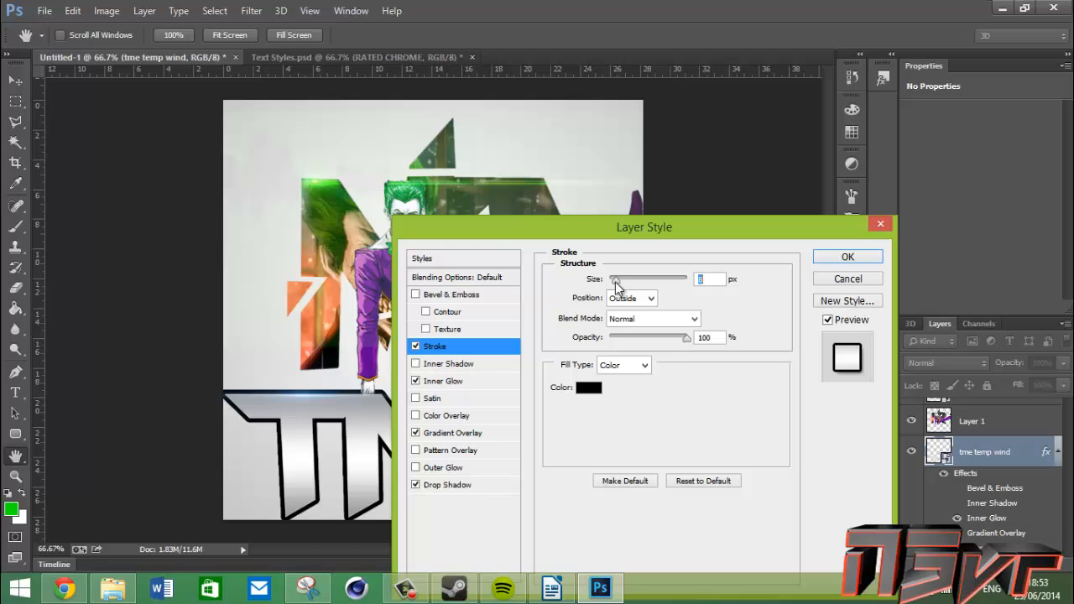
# - Add a black Stroke to TME, paste the DARK GREY style, and re-enable the outline
pyautogui.click(847, 256)
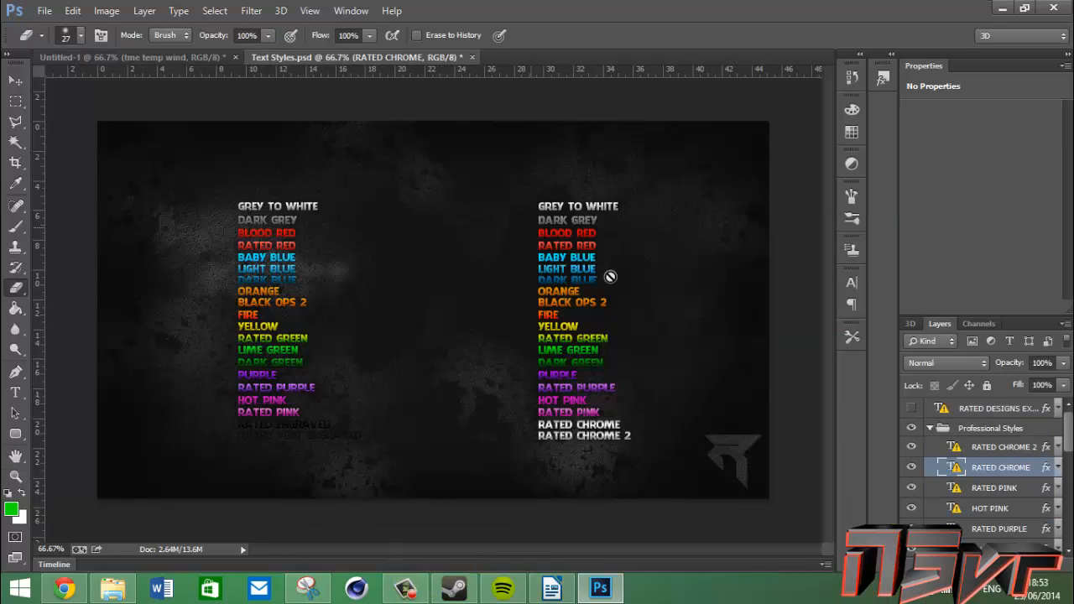
pyautogui.scroll(-3)
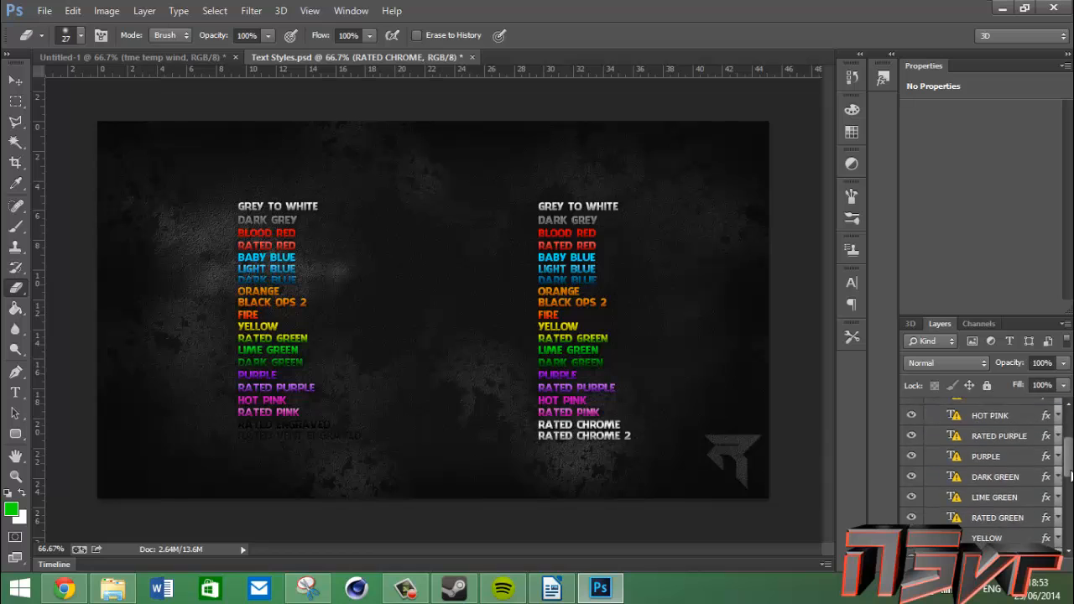
pyautogui.scroll(-3)
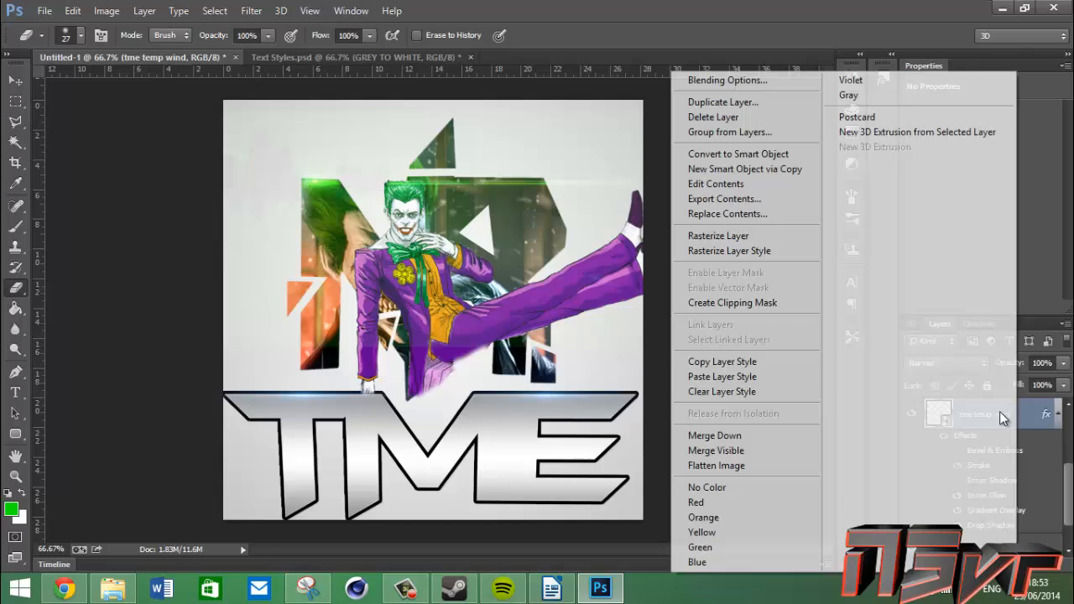
pyautogui.click(344, 57)
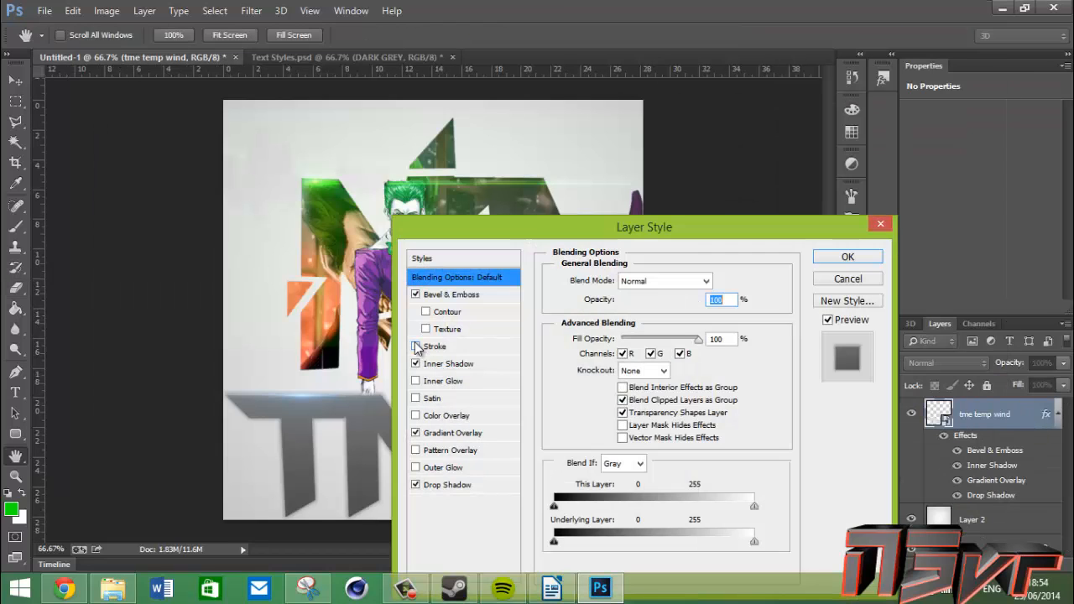
pyautogui.click(847, 256)
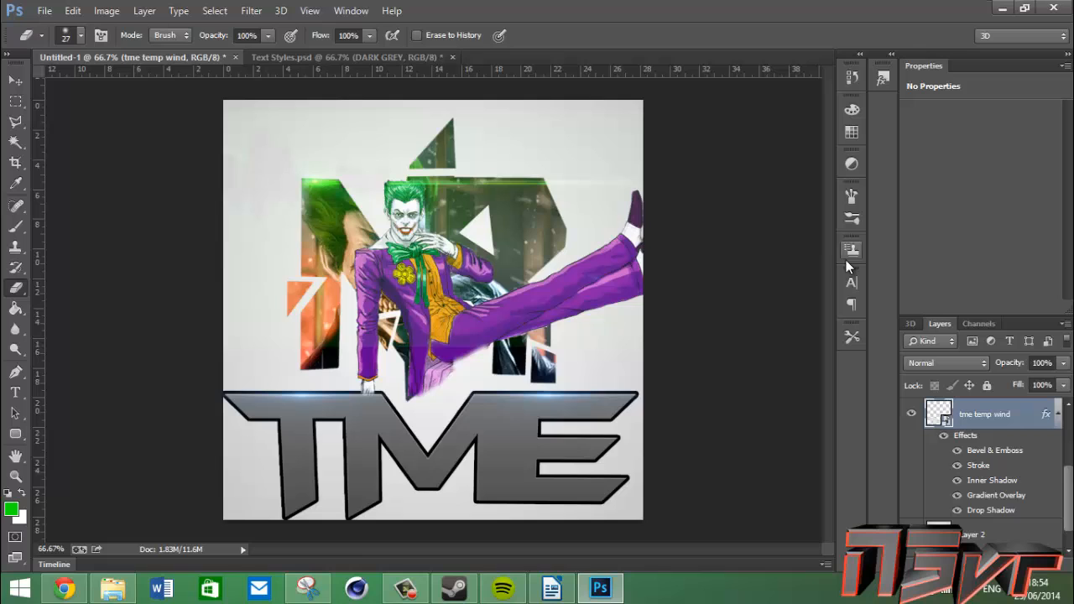
pyautogui.click(336, 57)
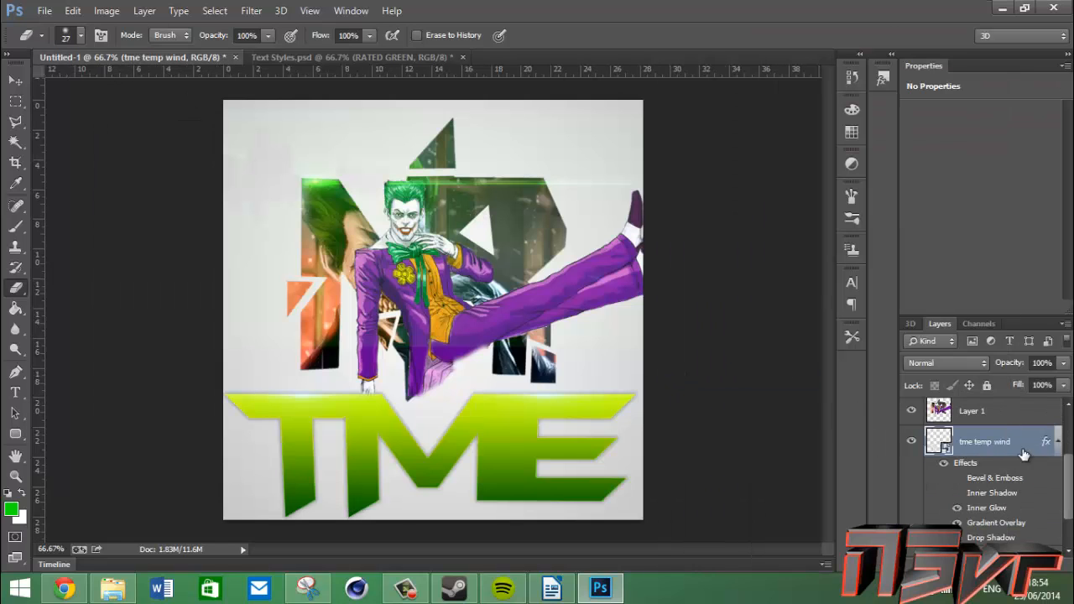
# - Adjust TME's layer effects for a green finish with stroke, and Screen-blend a new flare
pyautogui.doubleClick(994, 440)
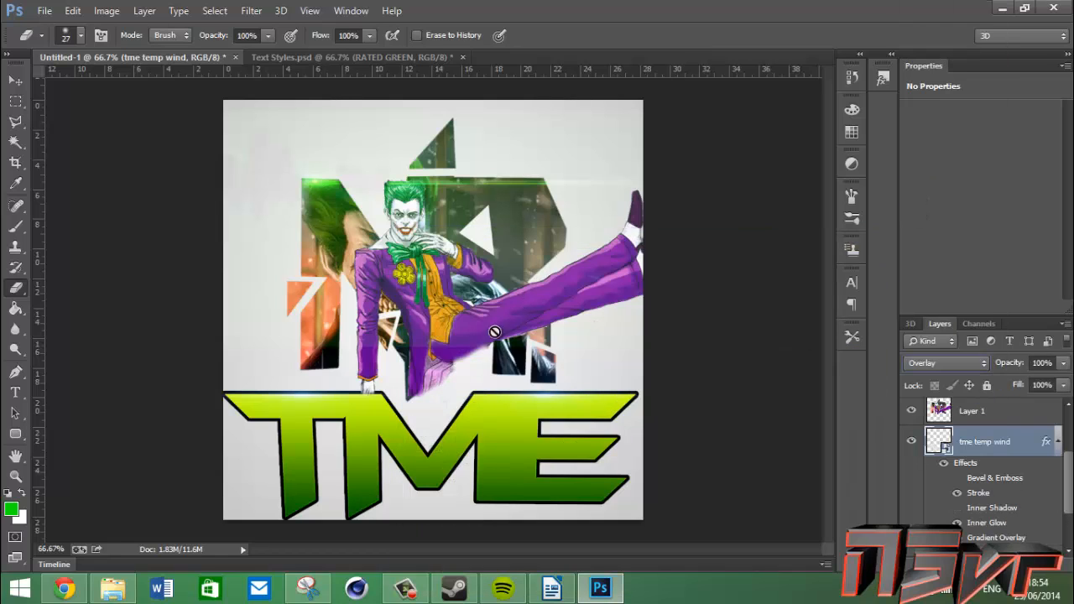
pyautogui.click(1064, 362)
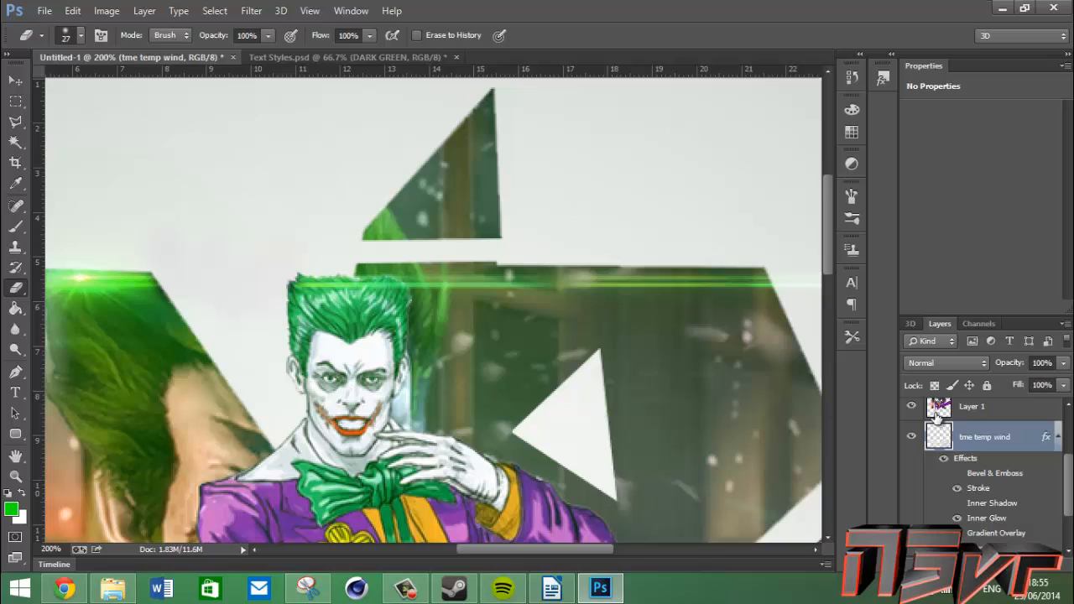
pyautogui.click(972, 407)
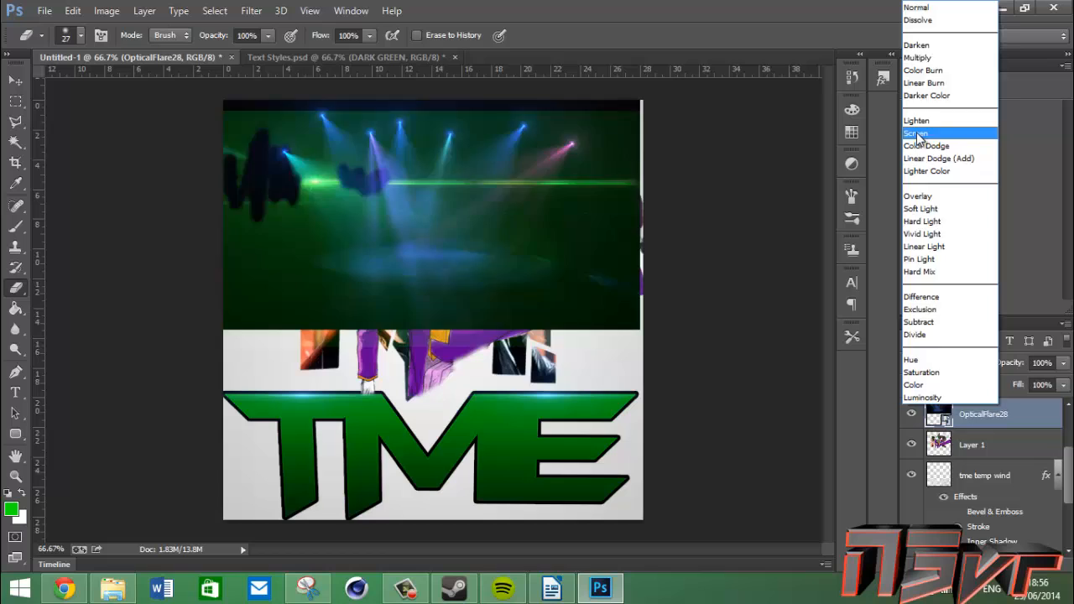
pyautogui.click(916, 133)
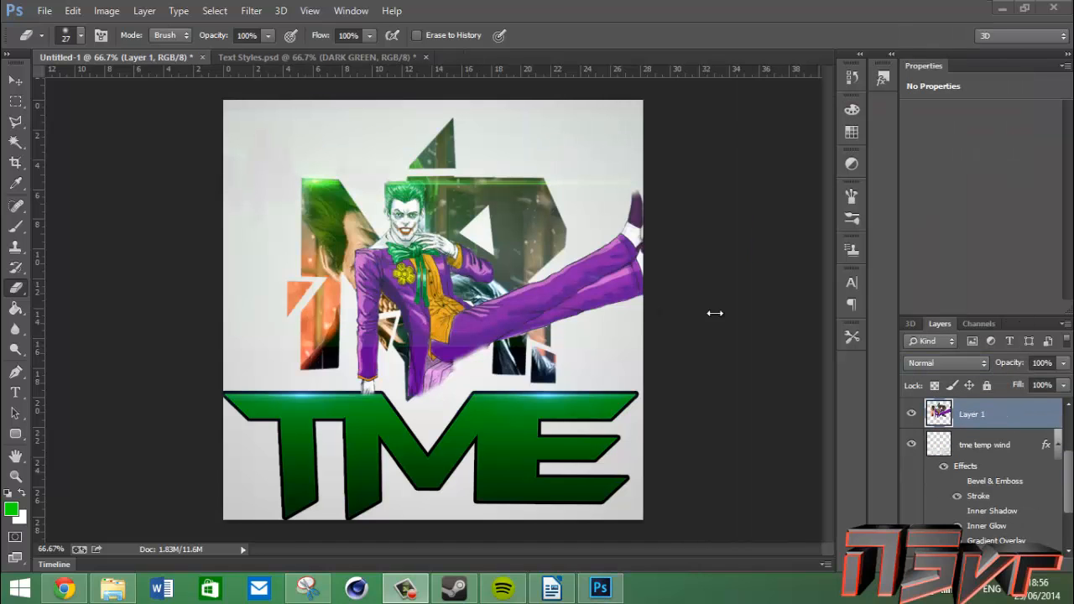
pyautogui.click(14, 80)
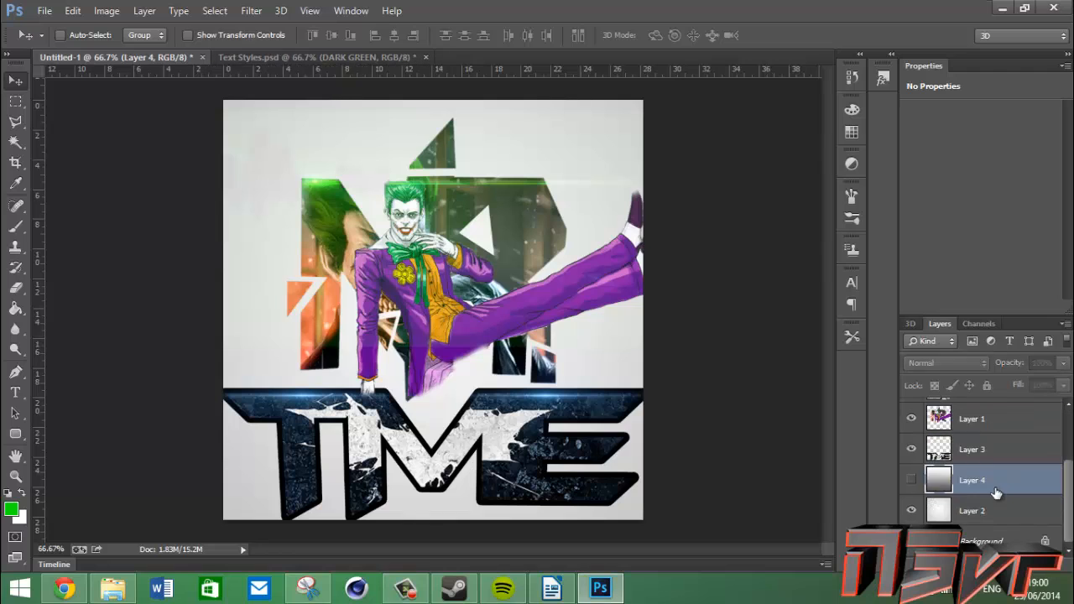
# - Turn on visibility of the gradient layer (Layer 4) in the Layers panel
pyautogui.click(971, 449)
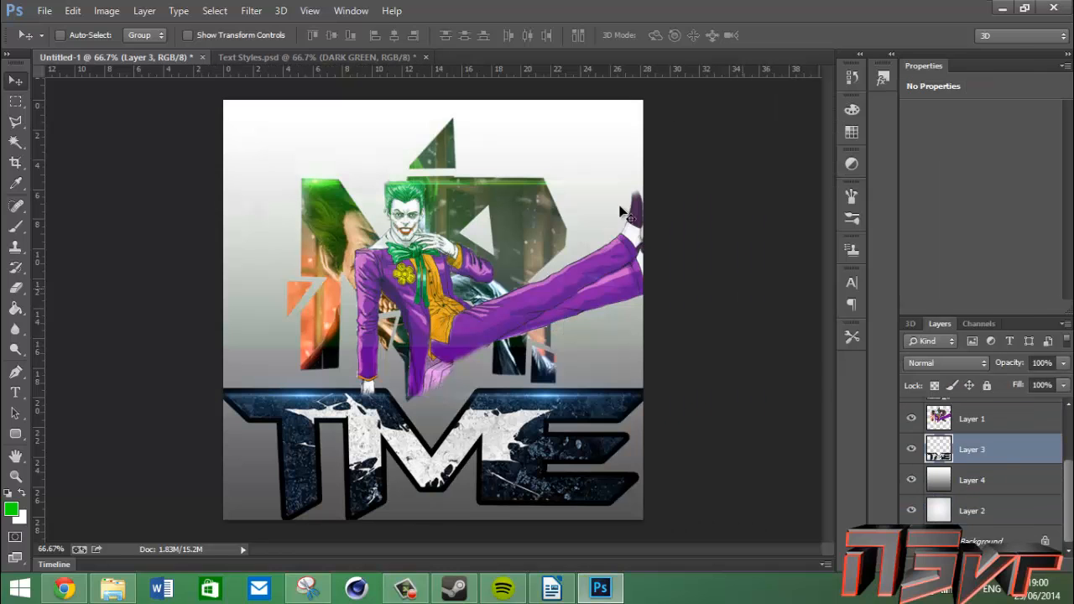
pyautogui.click(971, 479)
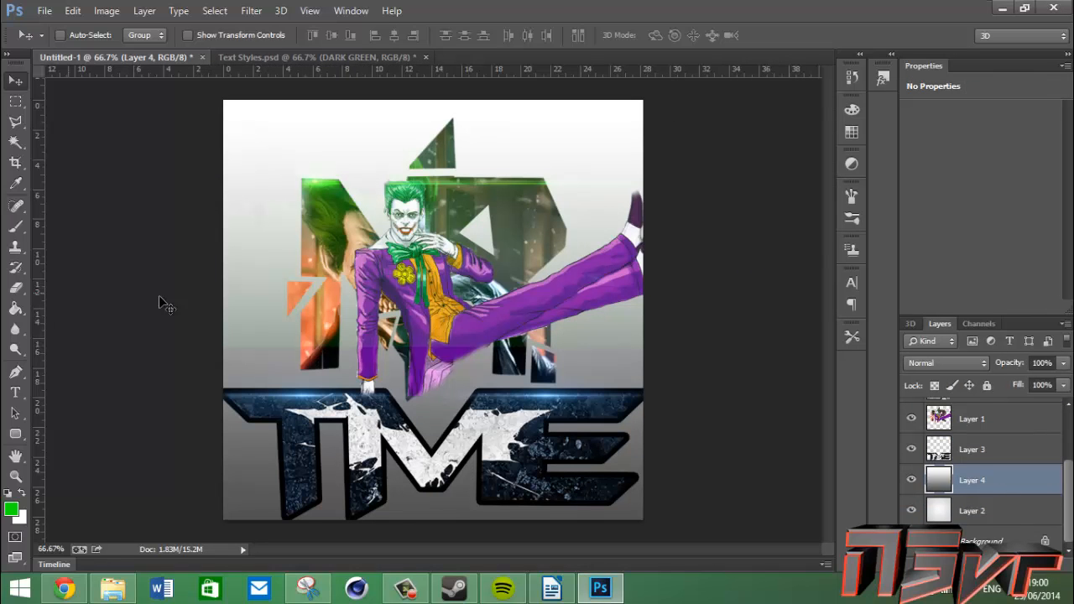